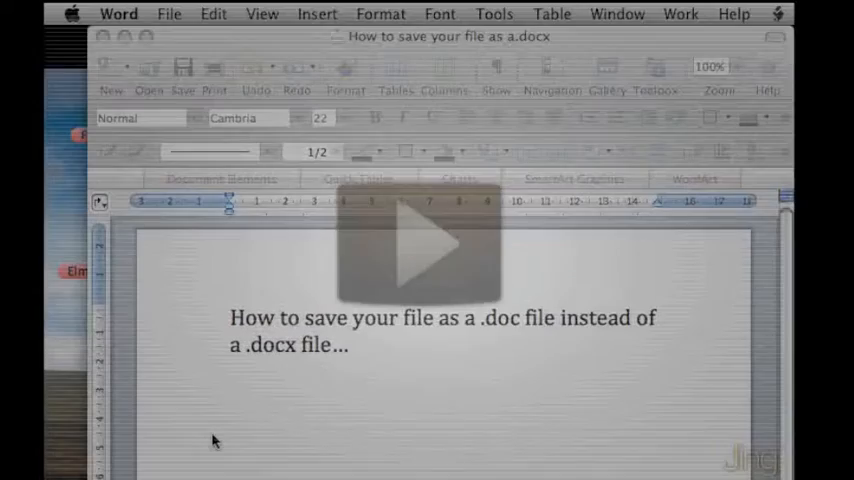
Step: Start a Save As and choose Word 97-2004 Document (.doc) as the file format
click(420, 244)
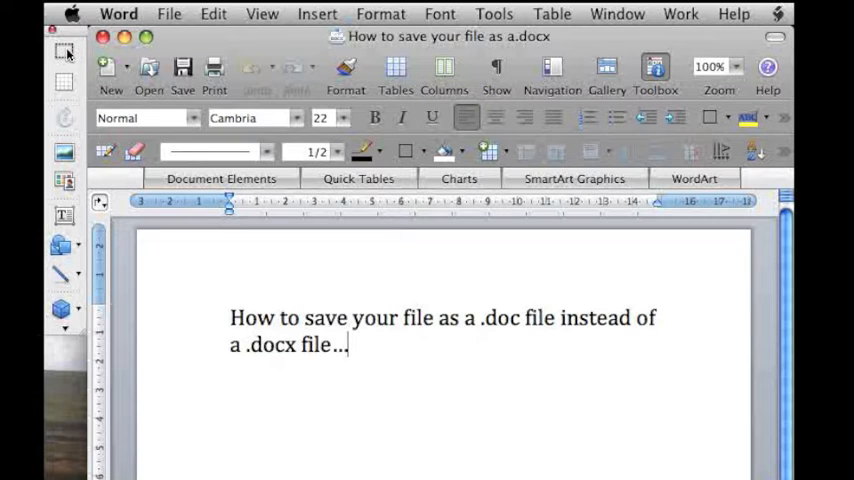
double_click(272, 344)
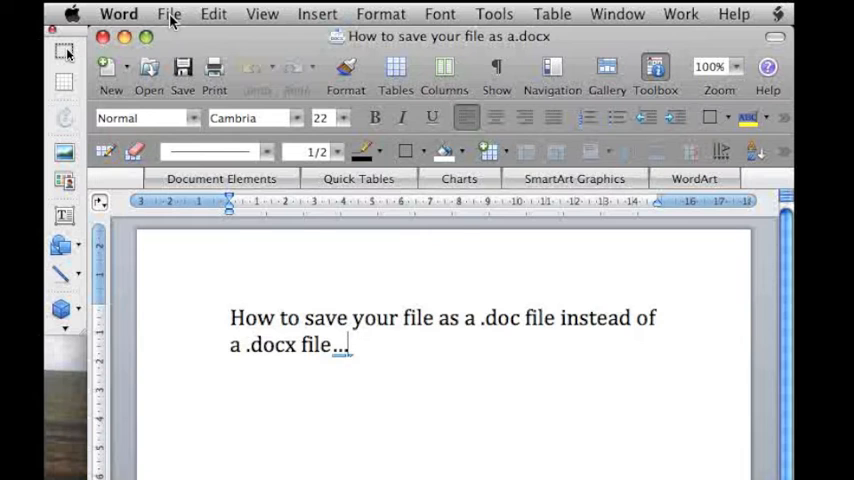
click(168, 12)
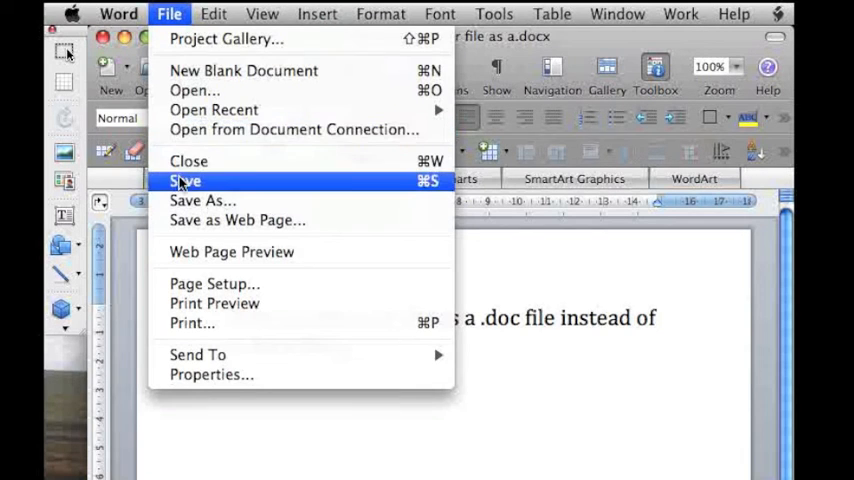
mouse_move(202, 200)
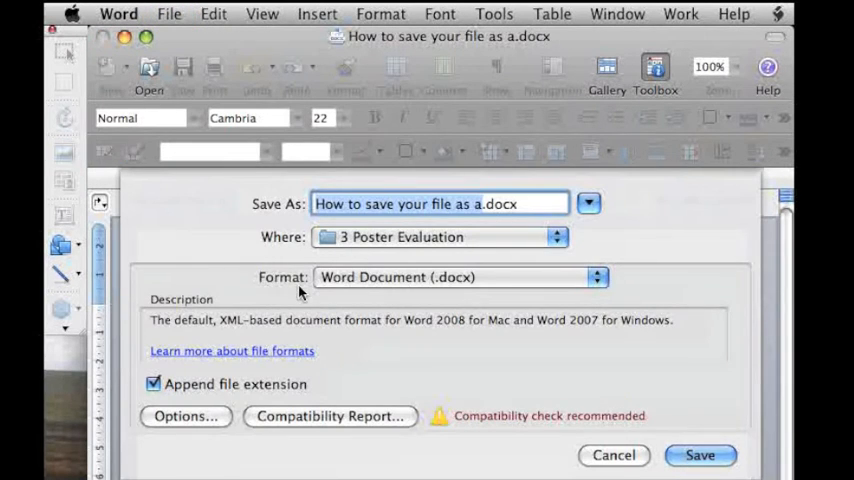
click(460, 276)
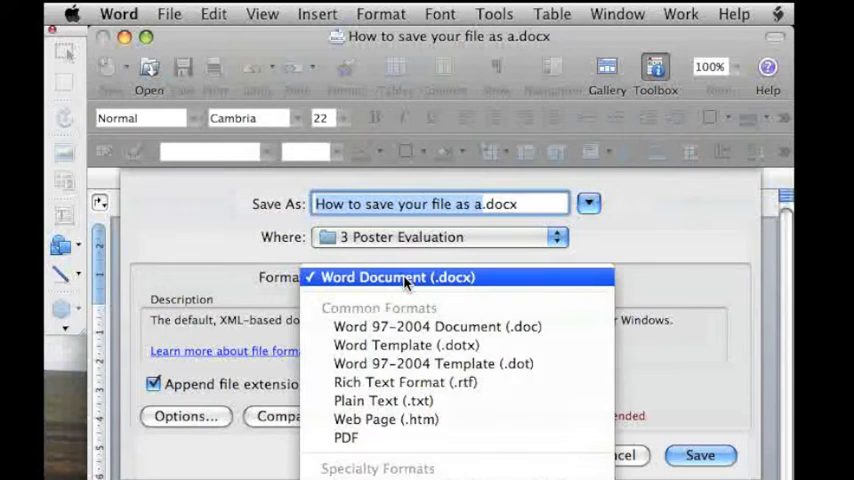
mouse_move(436, 326)
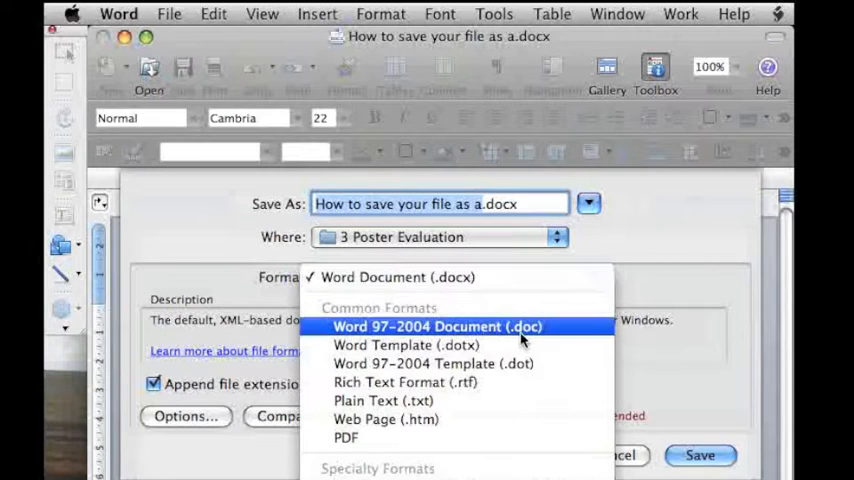
mouse_move(456, 276)
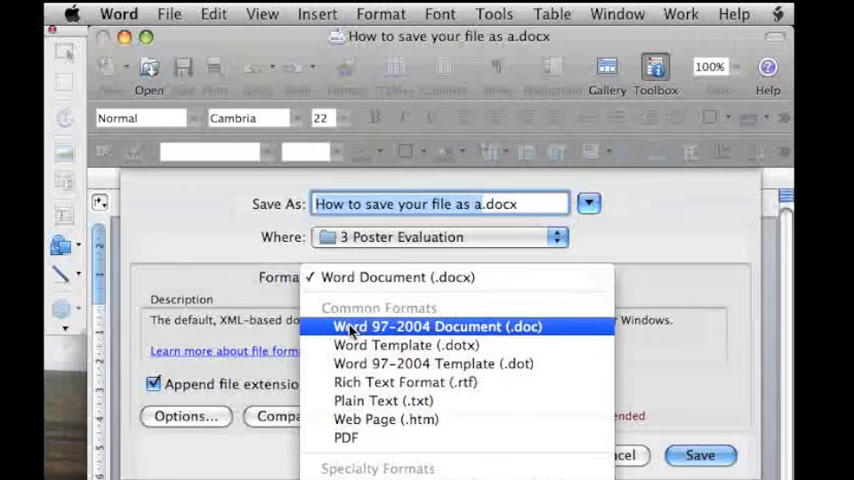
mouse_move(524, 332)
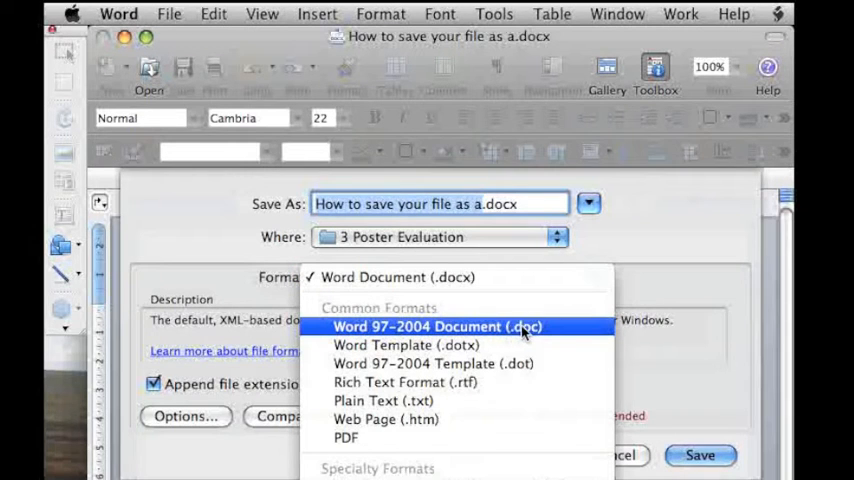
click(440, 328)
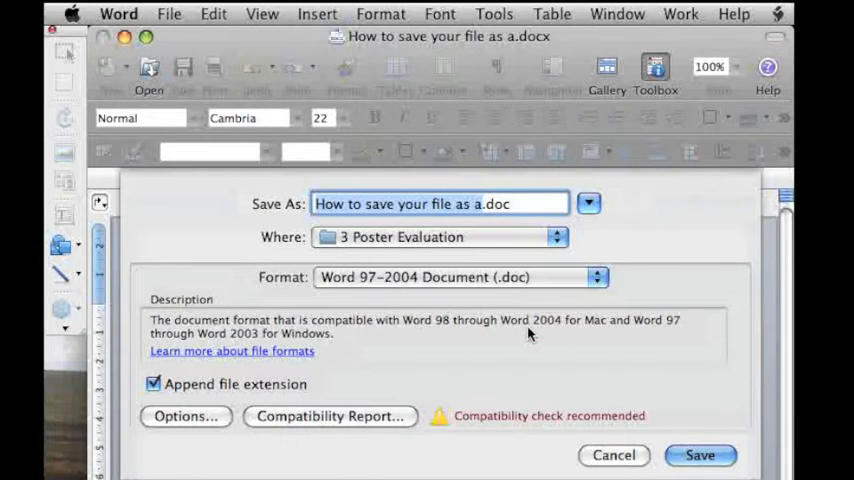
mouse_move(504, 298)
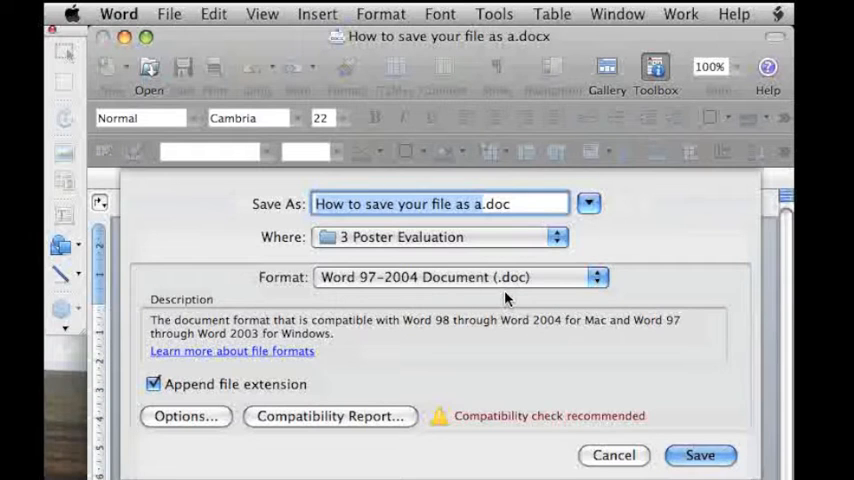
mouse_move(396, 318)
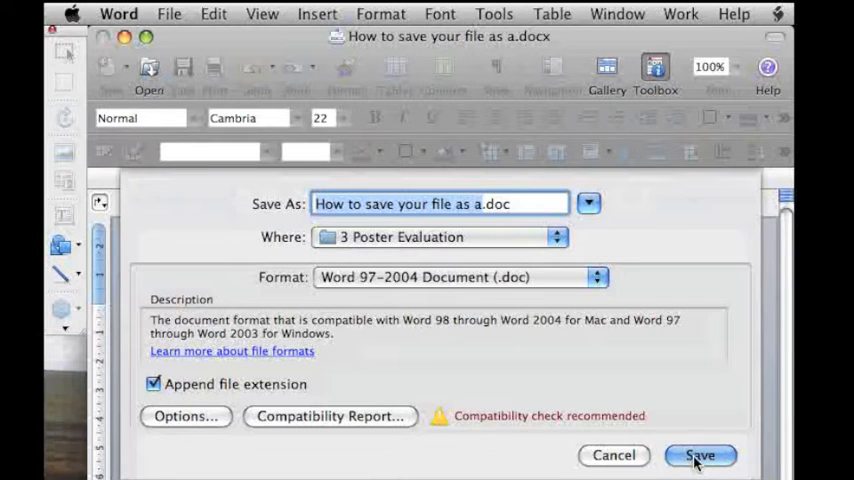
Step: Save 'How to save your file as a.doc', replacing the existing file of that name
click(700, 456)
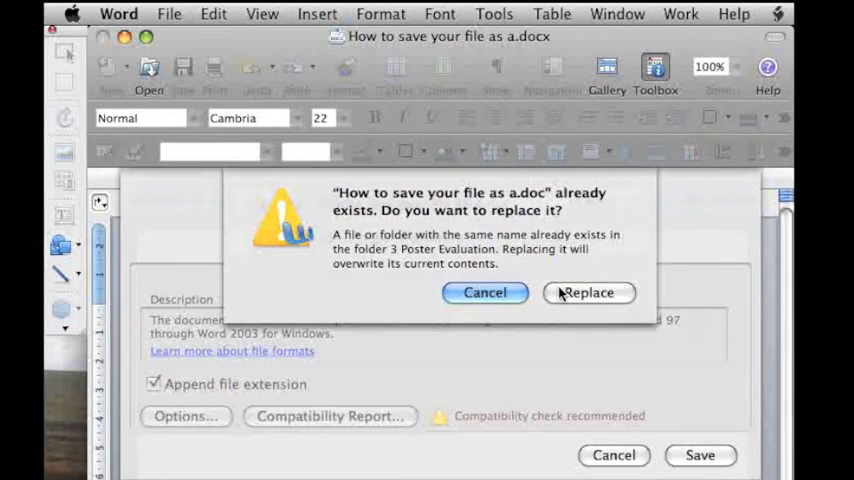
click(588, 292)
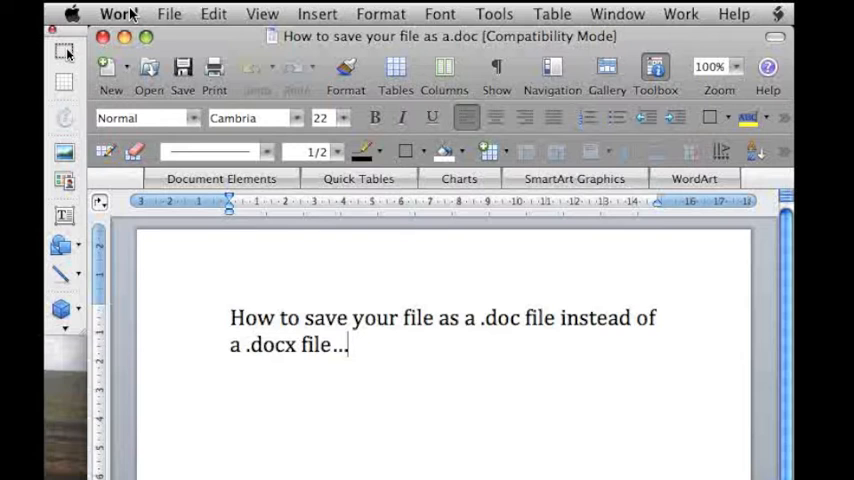
Step: In Word Preferences > Save, make Word 97-2004 Document (.doc) the default save format
click(118, 12)
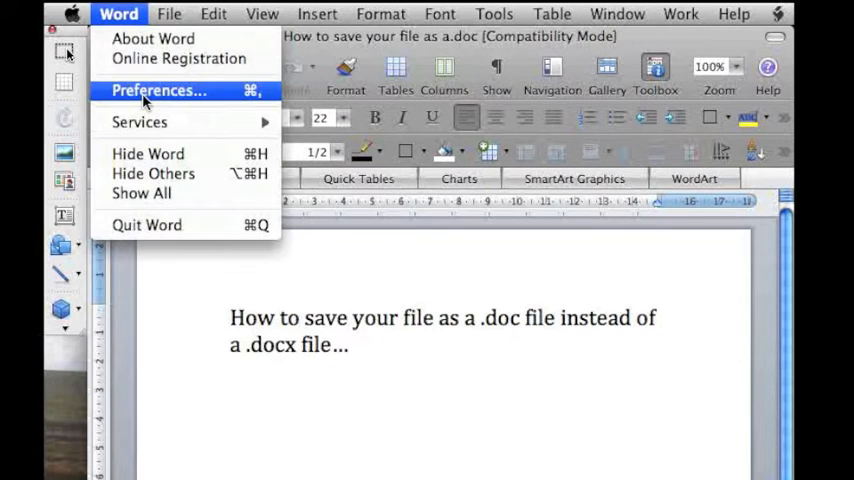
click(158, 90)
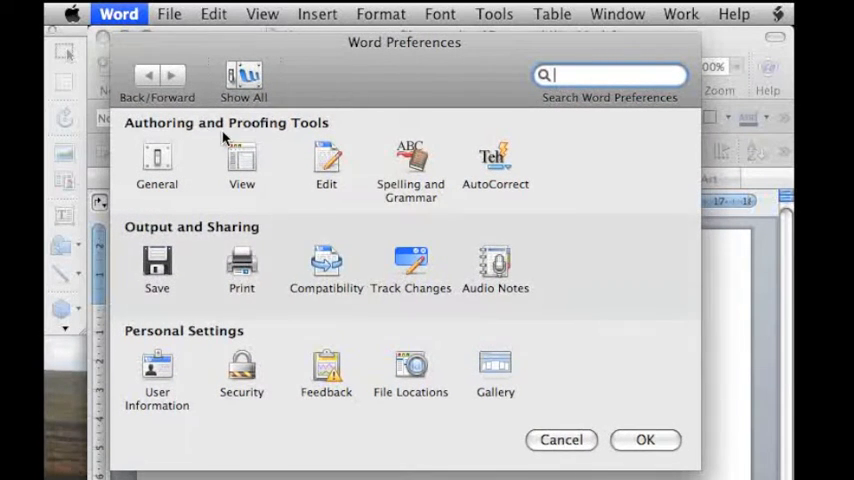
click(156, 264)
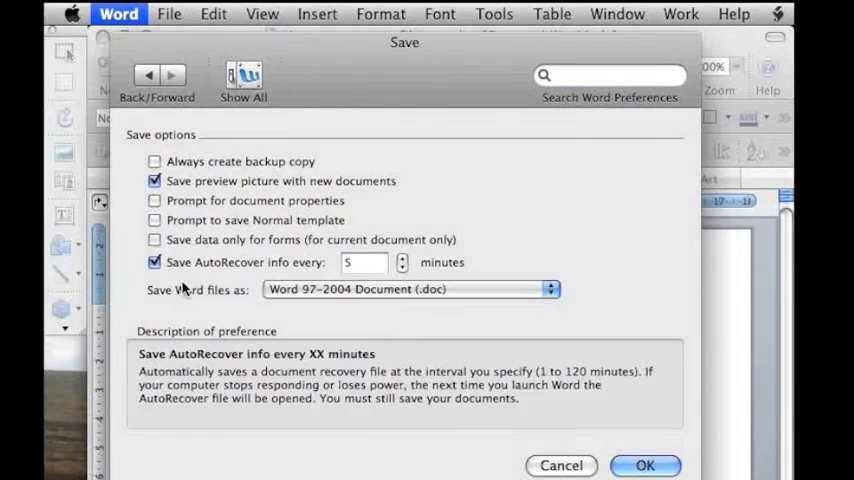
mouse_move(268, 298)
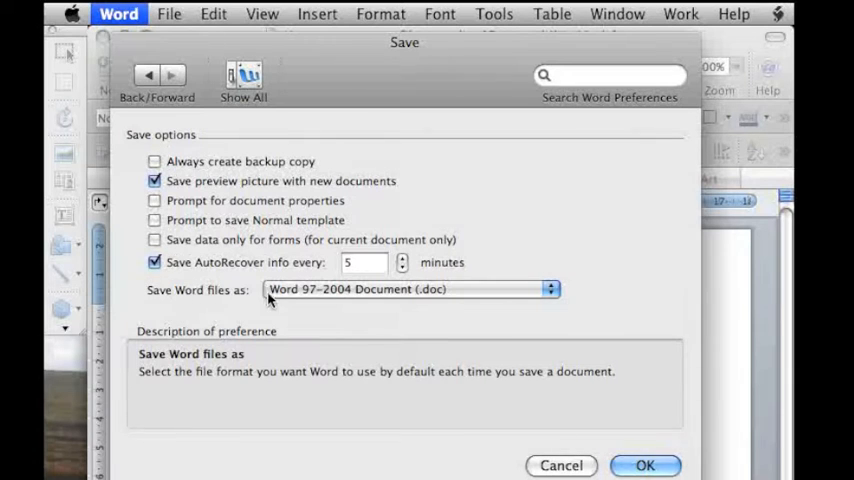
click(410, 288)
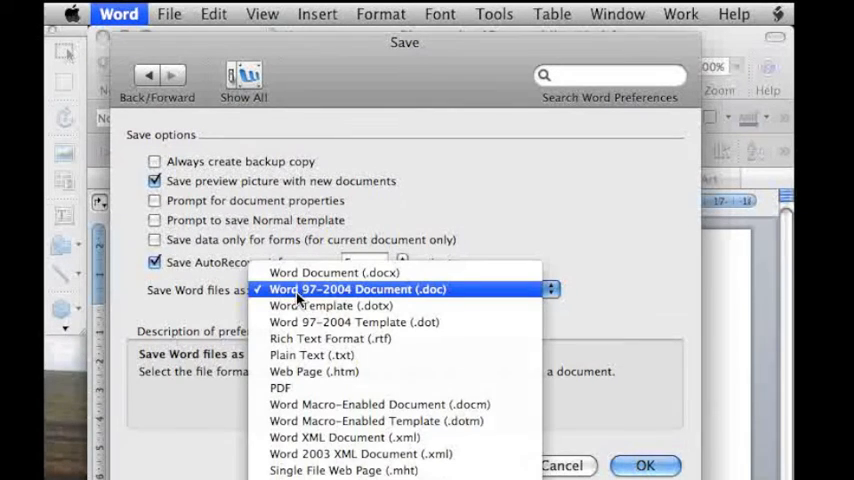
click(356, 288)
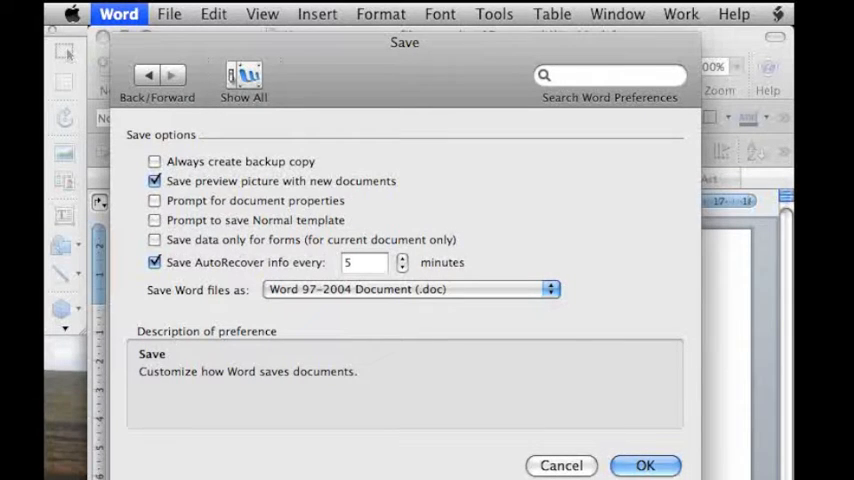
click(644, 464)
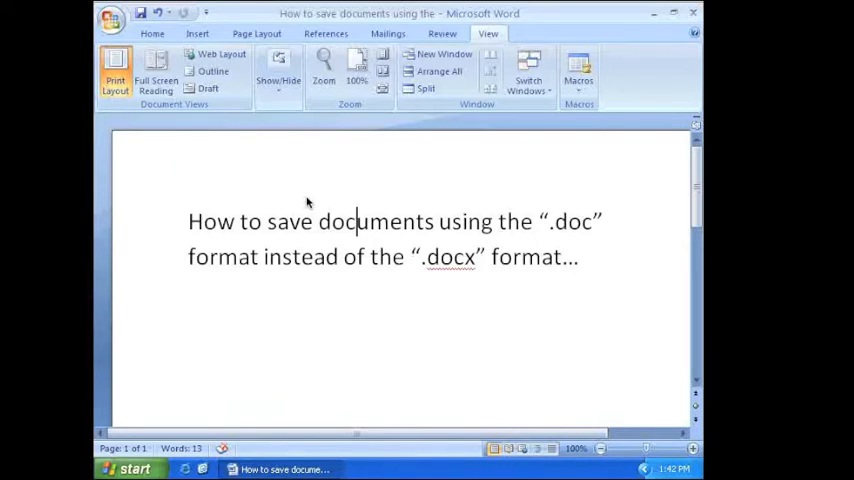
mouse_move(276, 20)
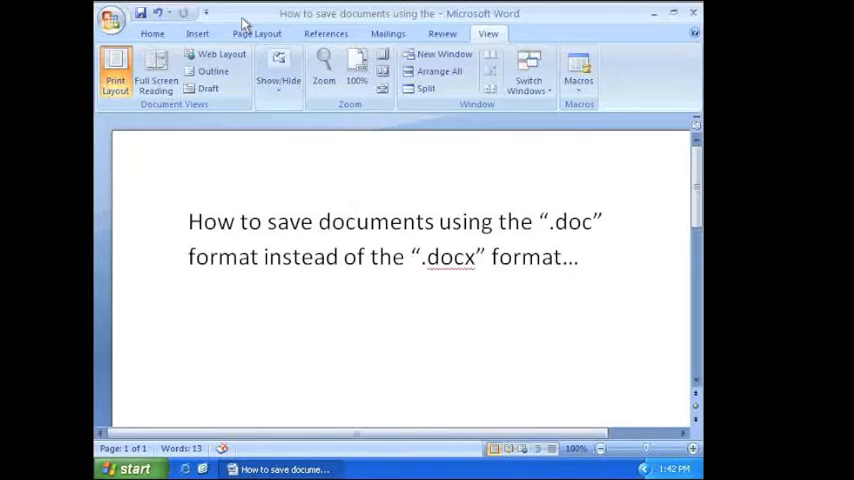
mouse_move(112, 18)
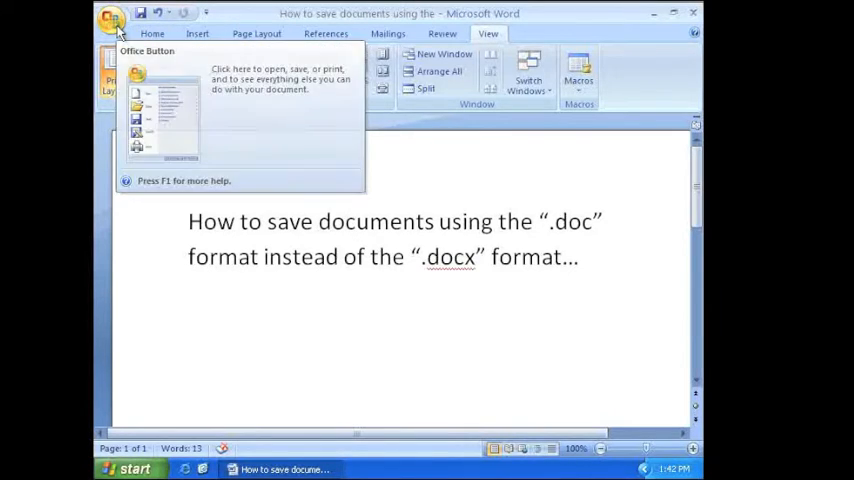
Step: Save the Word 2007 document as a Word 97-2003 Document (.doc) via Save As
click(112, 18)
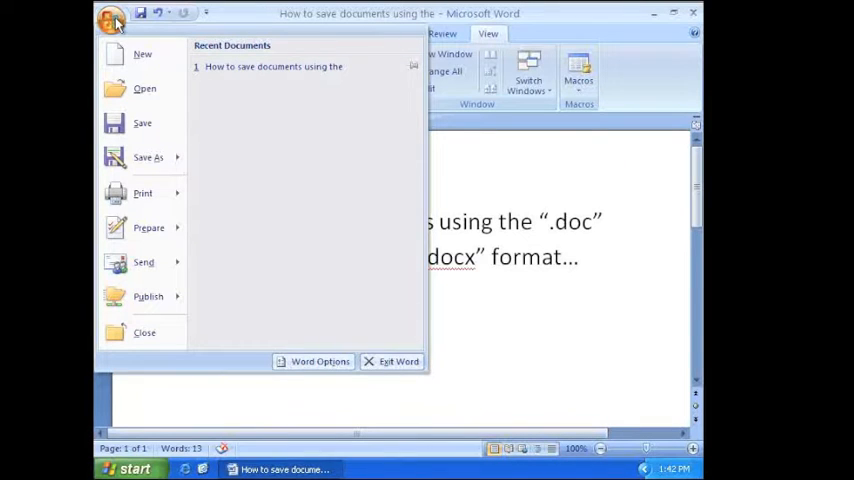
click(148, 156)
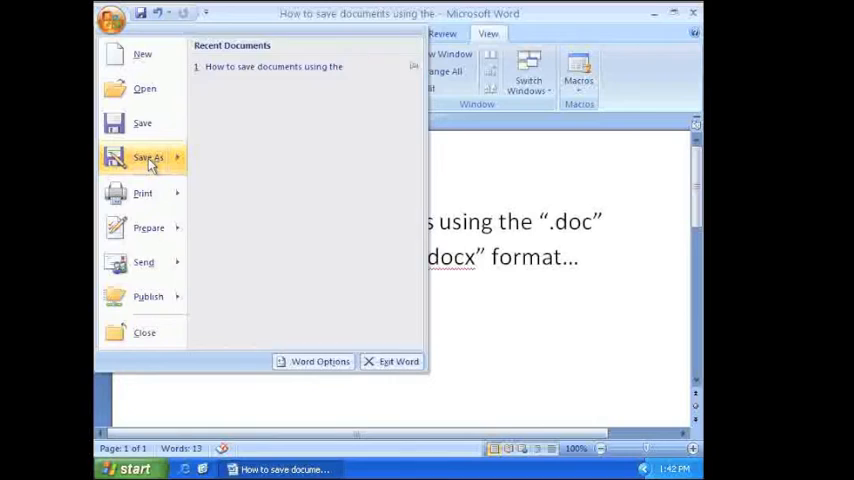
click(146, 158)
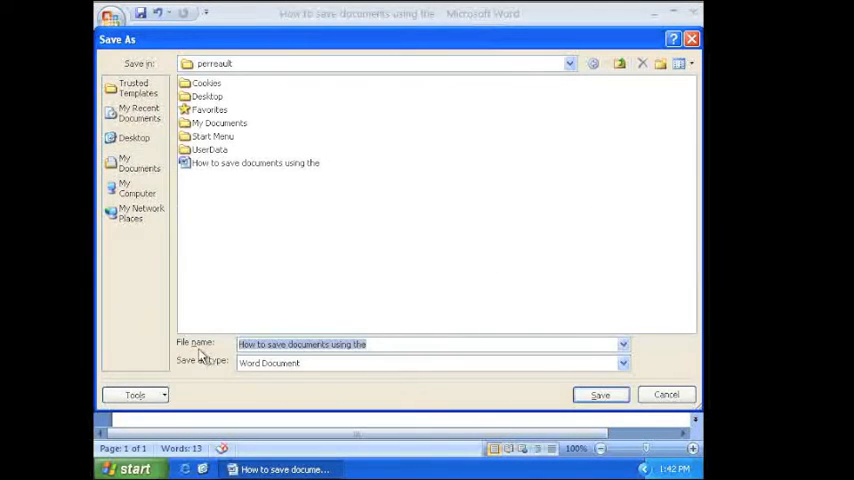
mouse_move(184, 370)
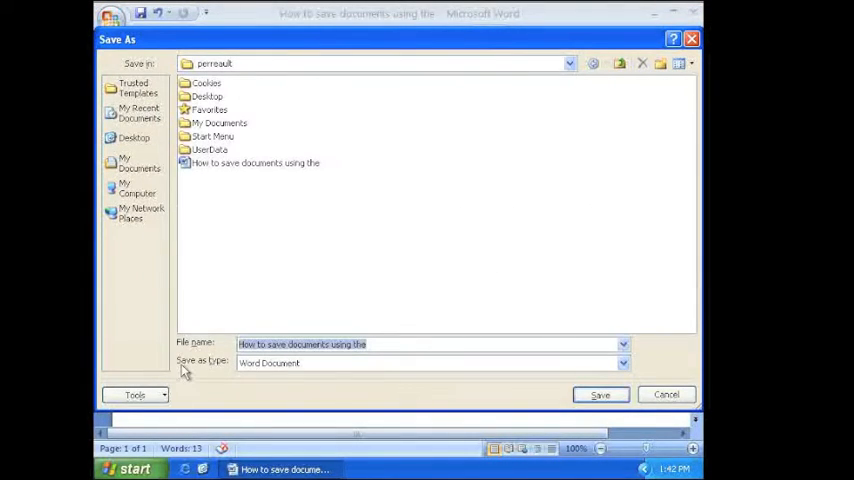
click(622, 364)
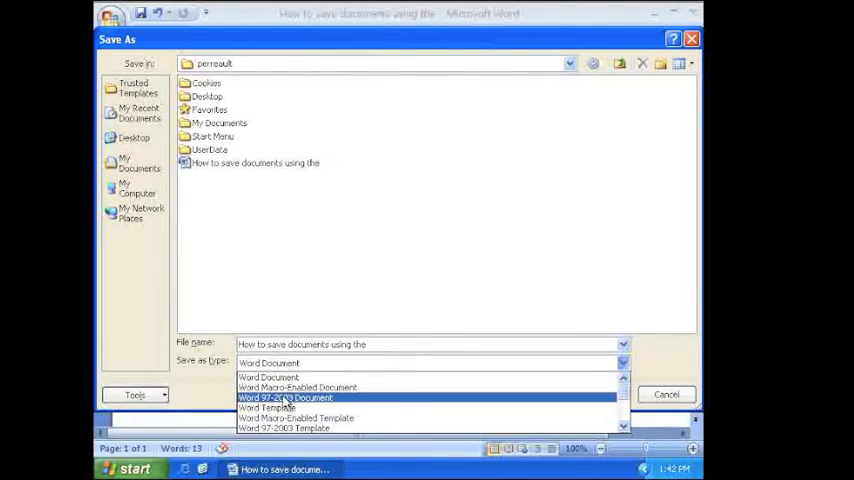
click(284, 396)
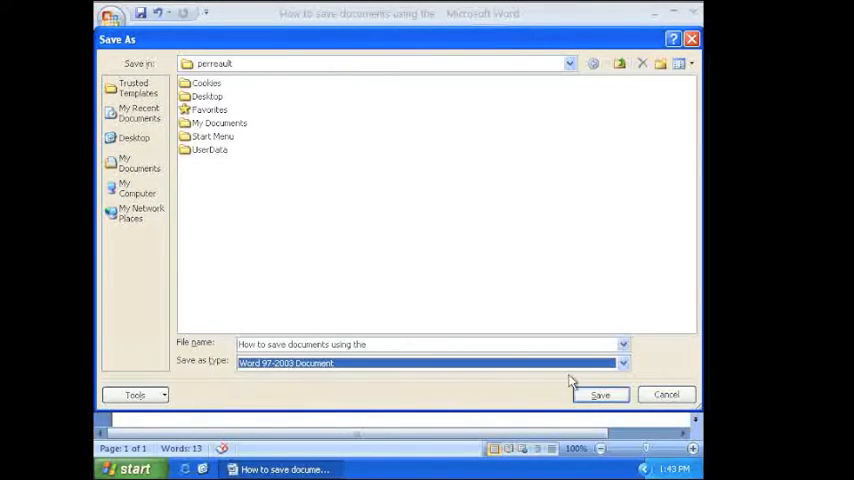
click(600, 394)
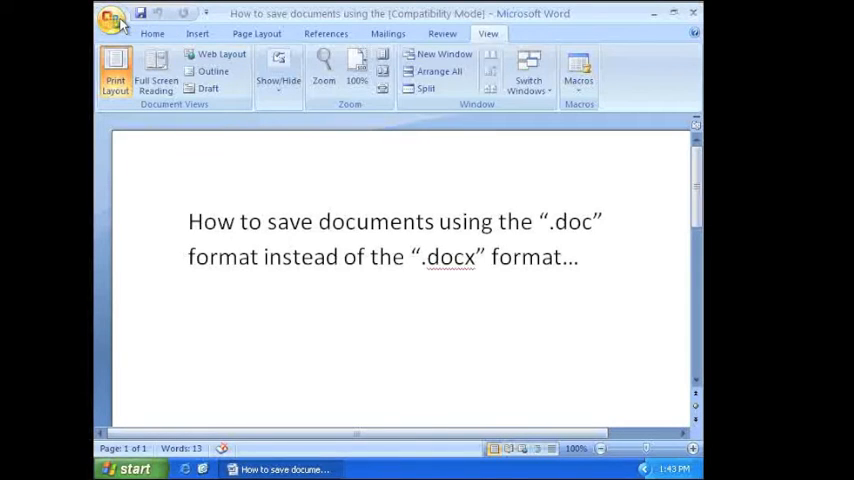
Step: In Word Options > Save, make Word 97-2003 Document (*.doc) the default save format
click(112, 16)
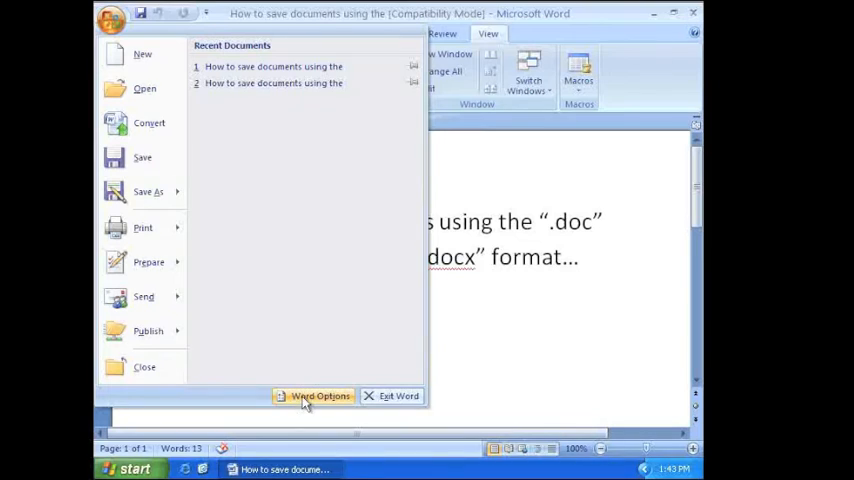
click(320, 396)
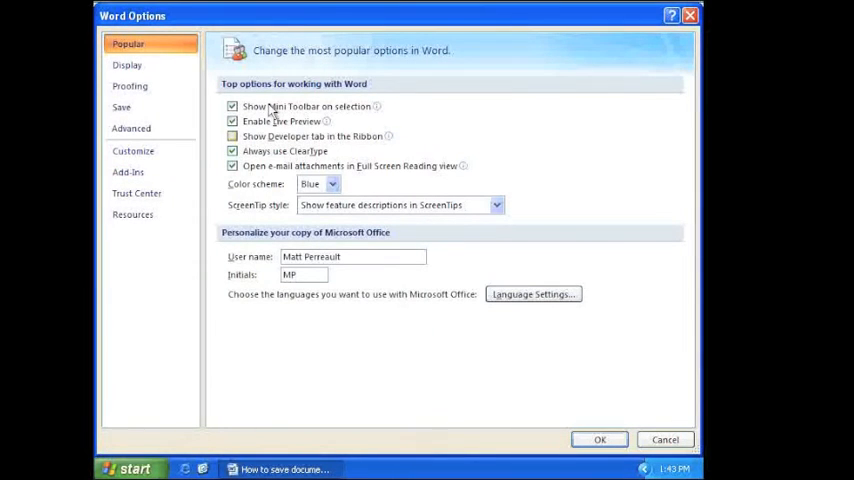
click(120, 108)
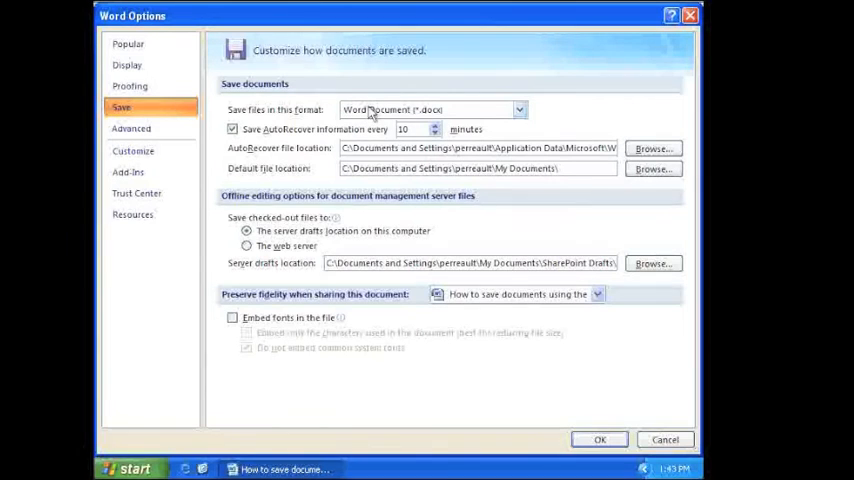
click(518, 110)
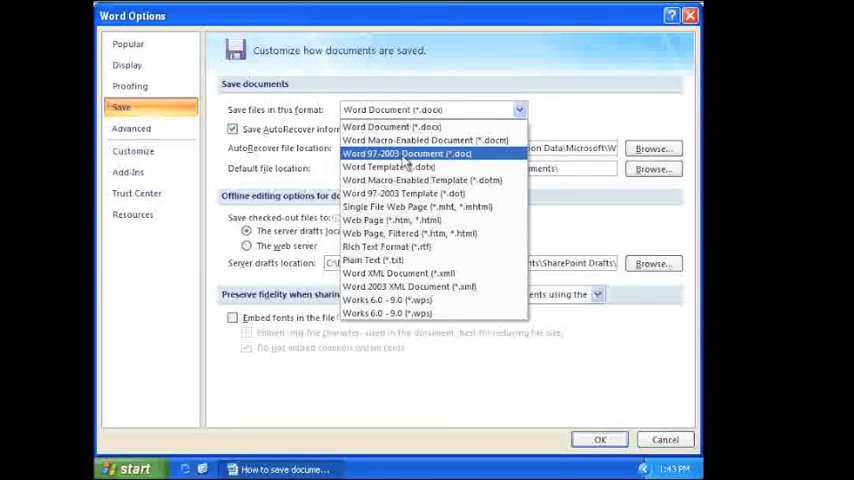
click(408, 152)
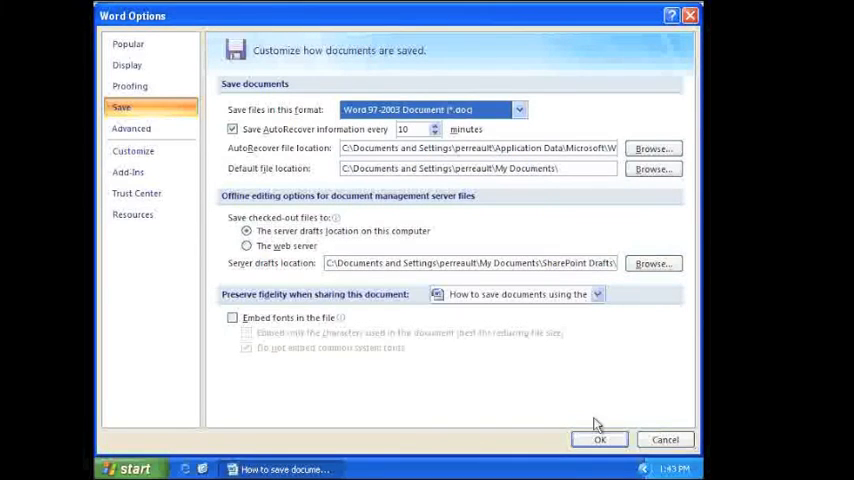
click(600, 440)
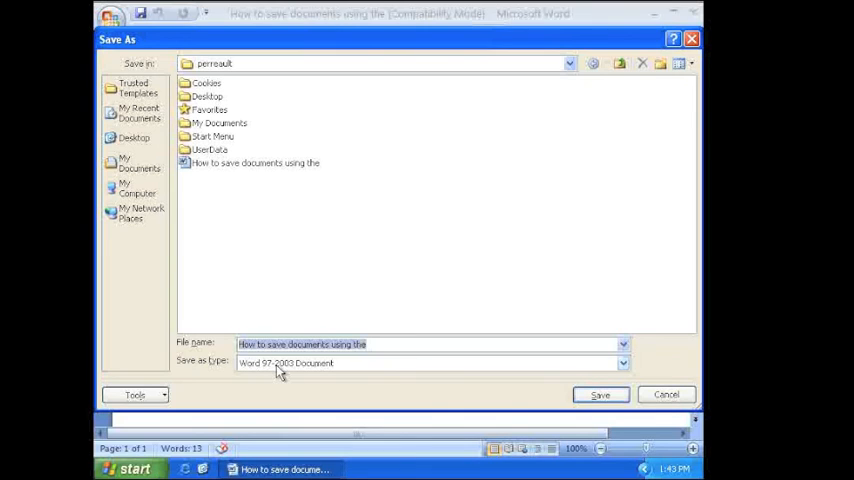
mouse_move(376, 380)
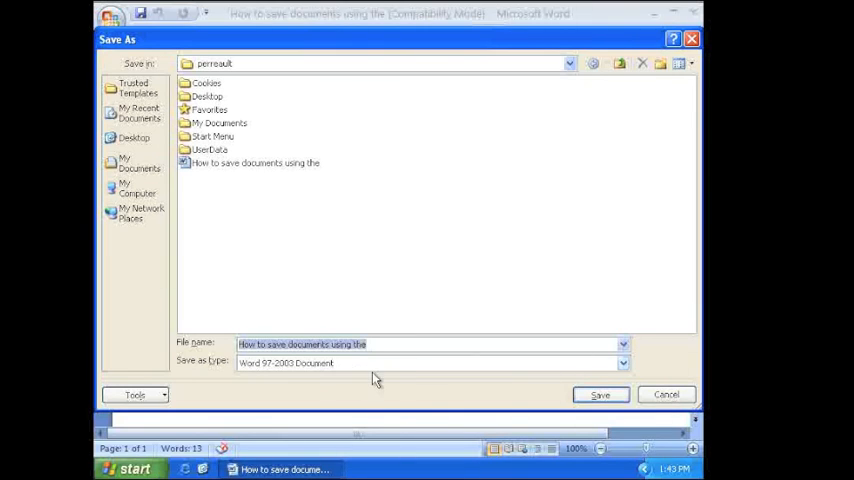